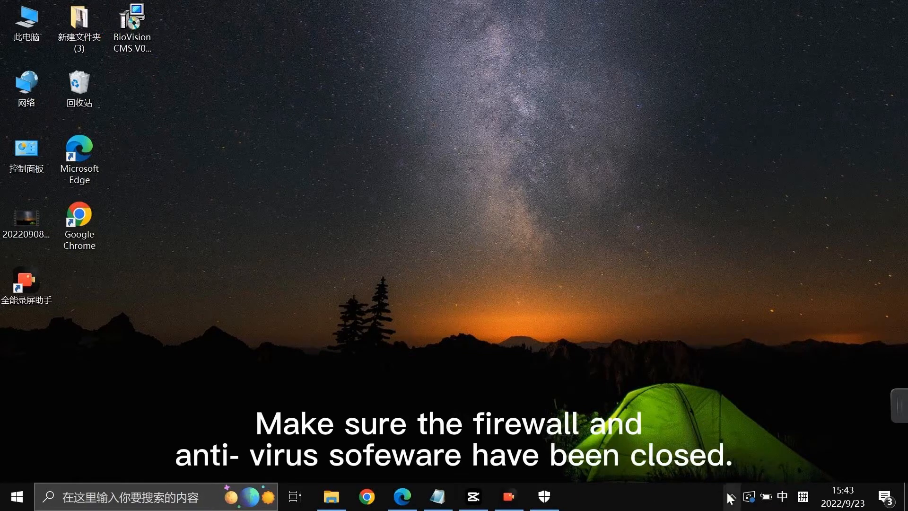
- Launch the BioVision CMS installer from its desktop icon
{"action": "left_click", "coordinate": [732, 497]}
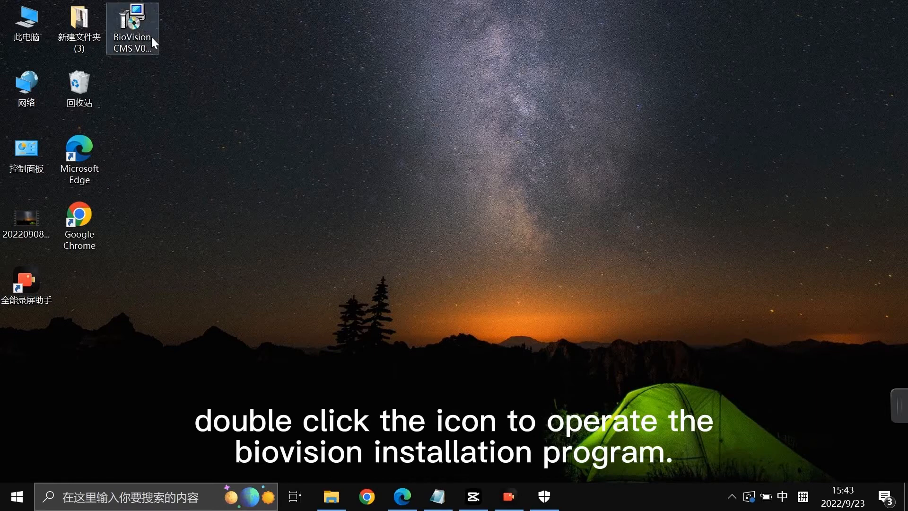
{"action": "double_click", "coordinate": [132, 28]}
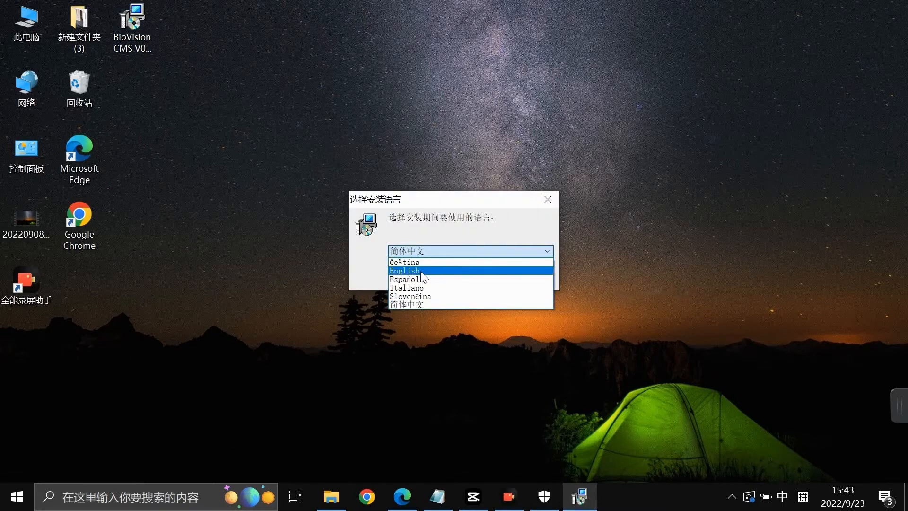
- Choose English as the setup language, then scroll through and accept the license agreement
{"action": "left_click", "coordinate": [402, 270]}
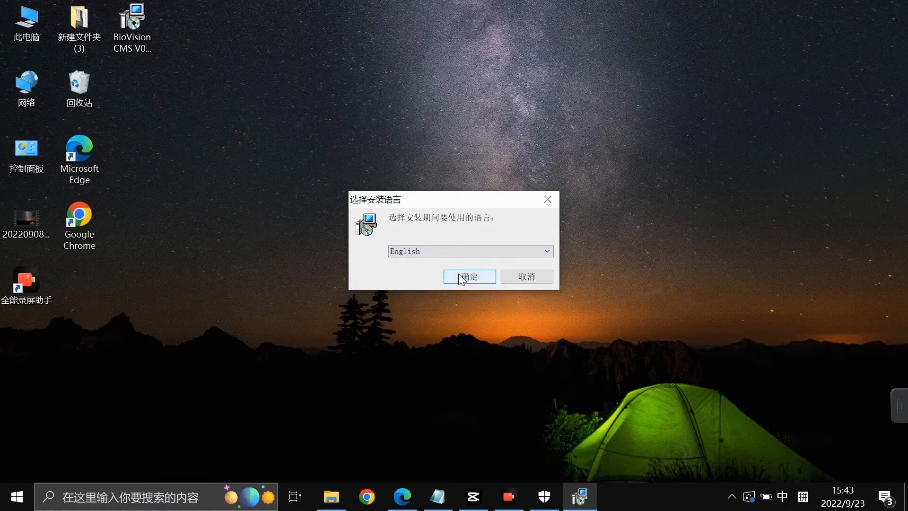
{"action": "left_click", "coordinate": [469, 276]}
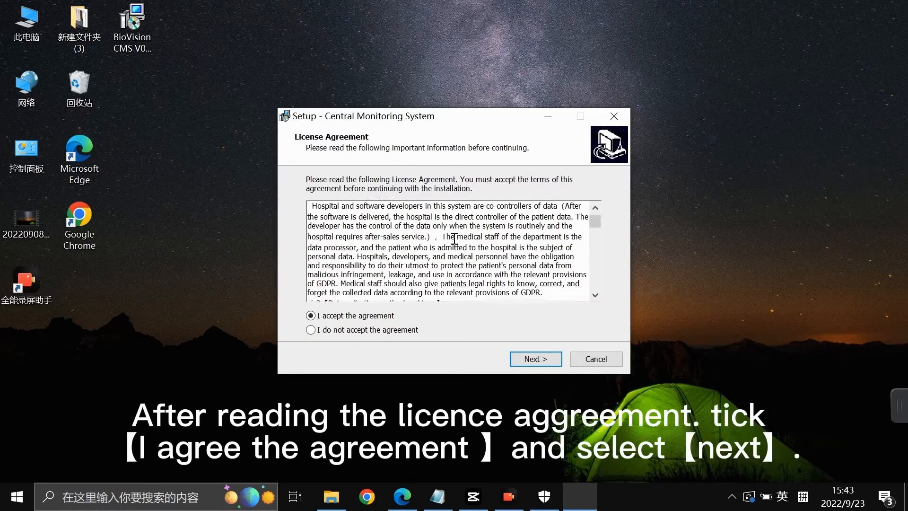
{"action": "scroll", "scroll_direction": "down", "scroll_amount": 3}
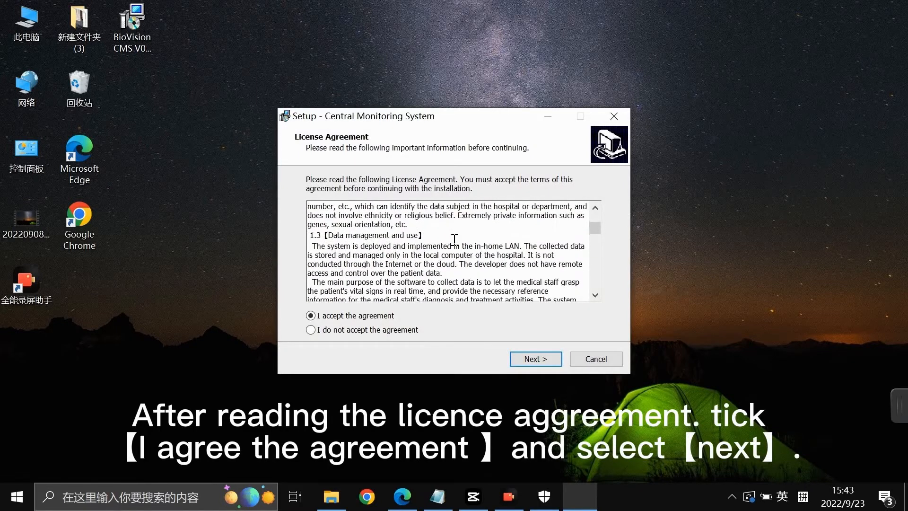
{"action": "scroll", "scroll_direction": "down", "scroll_amount": 3}
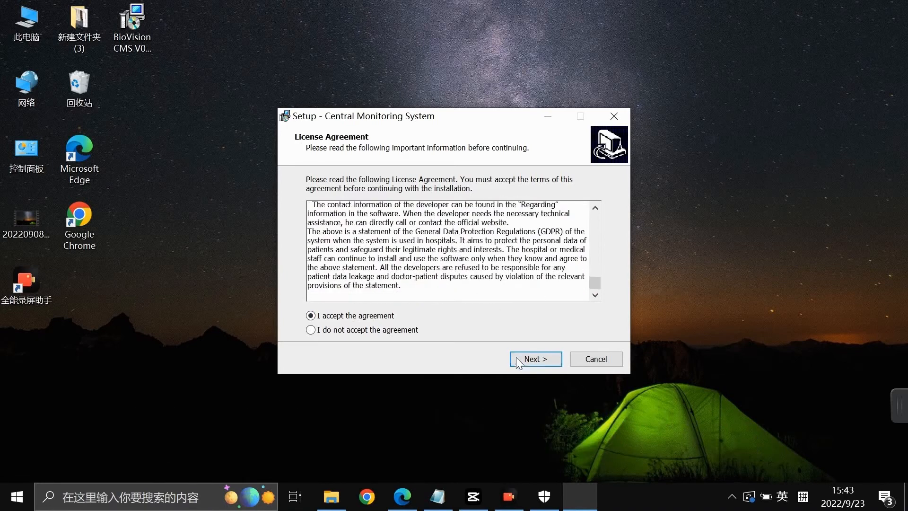
{"action": "left_click", "coordinate": [534, 358]}
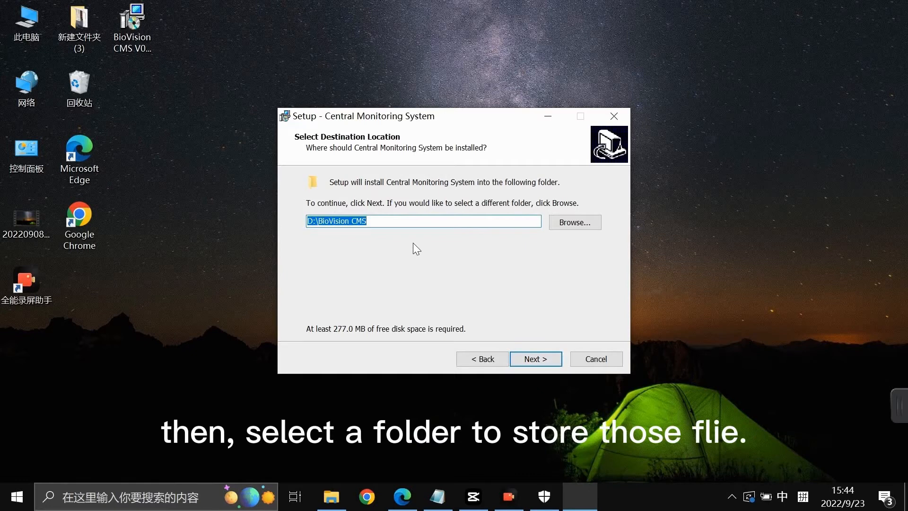
{"action": "mouse_move", "coordinate": [459, 265]}
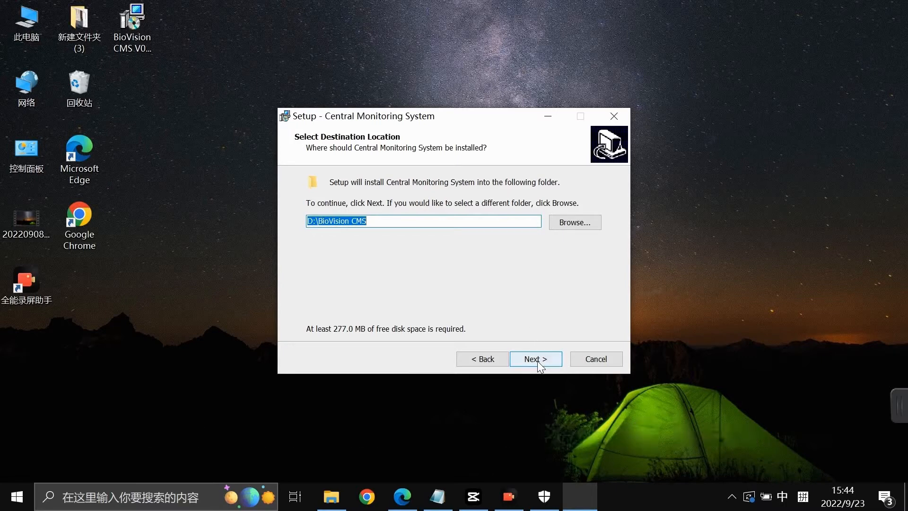
- Keep destination D:\BioVision CMS and the desktop shortcut, and start installing
{"action": "left_click", "coordinate": [535, 359]}
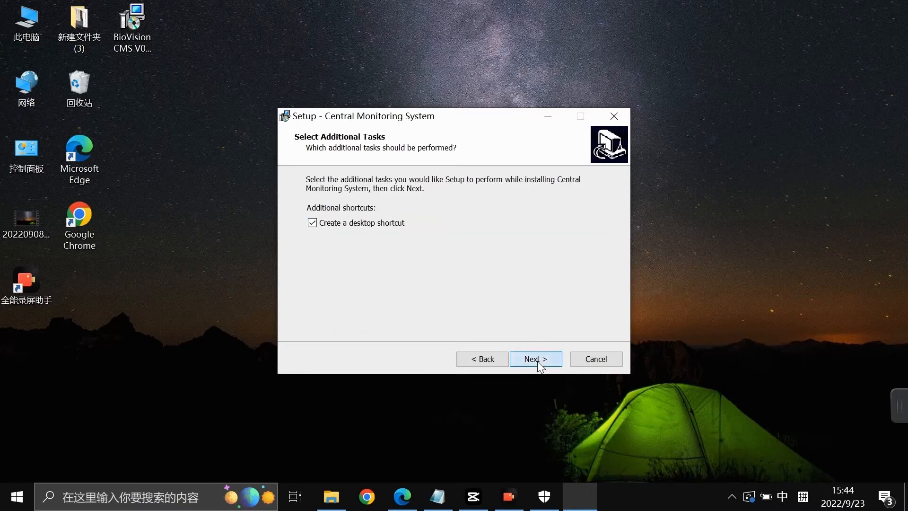
{"action": "left_click", "coordinate": [534, 359]}
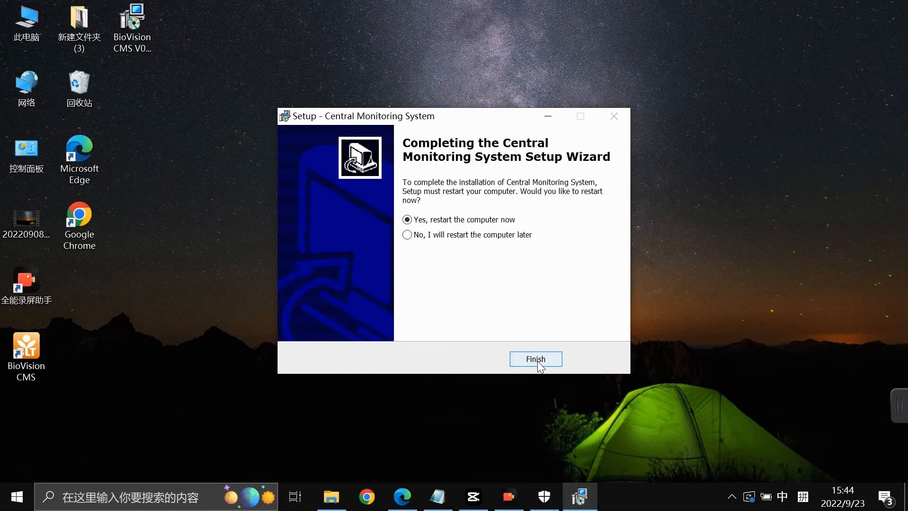
- Choose 'No, I will restart the computer later' and finish the wizard
{"action": "left_click", "coordinate": [408, 234]}
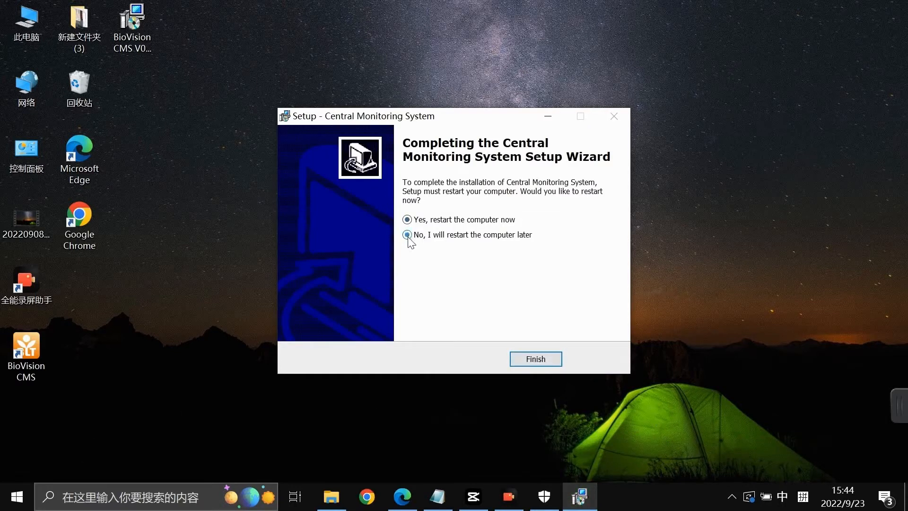
{"action": "left_click", "coordinate": [534, 359]}
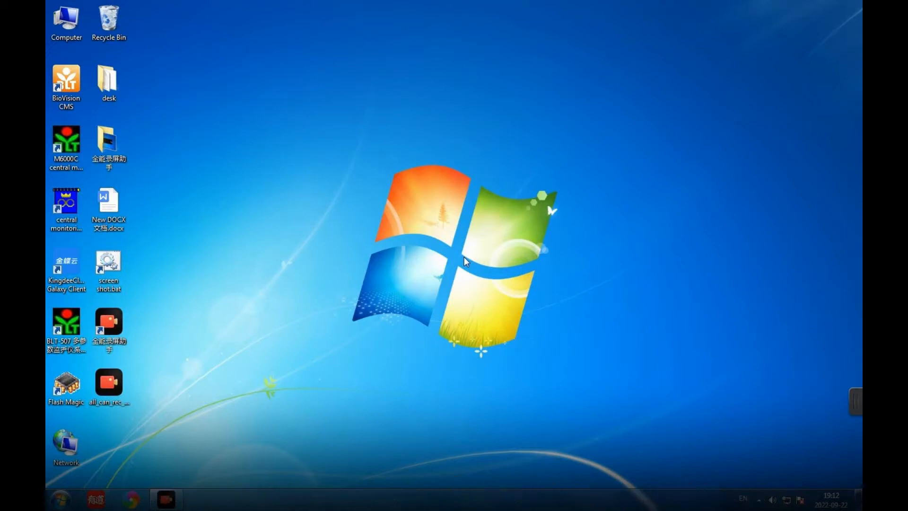
- Reach Local Area Connection 2's TCP/IPv4 properties through Network and Sharing Center
{"action": "double_click", "coordinate": [65, 446]}
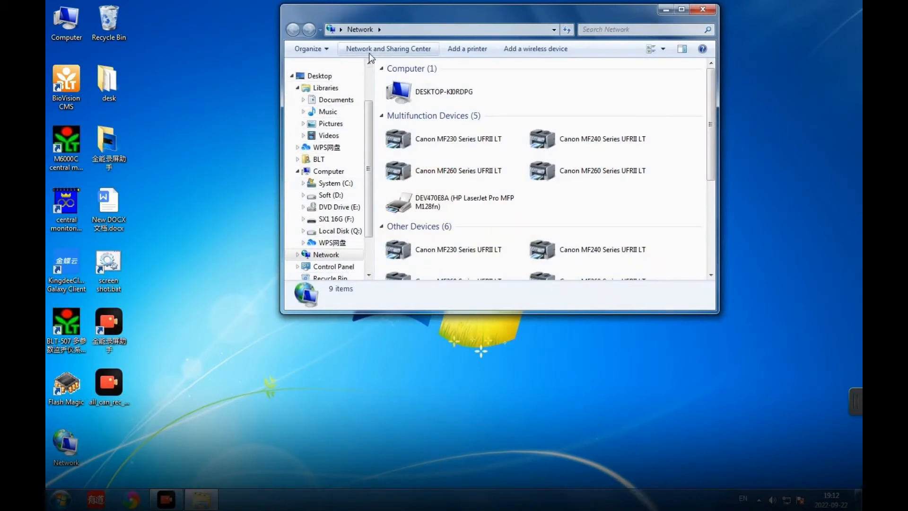
{"action": "left_click", "coordinate": [387, 48]}
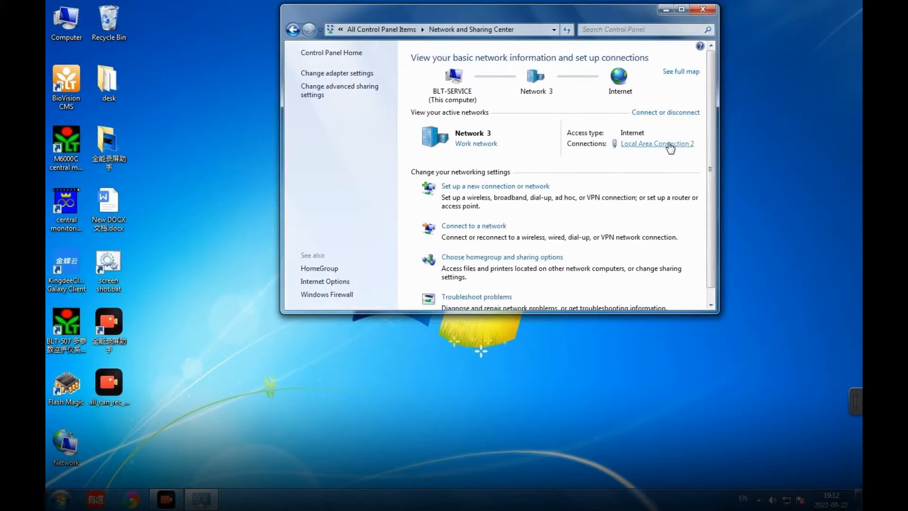
{"action": "left_click", "coordinate": [657, 143]}
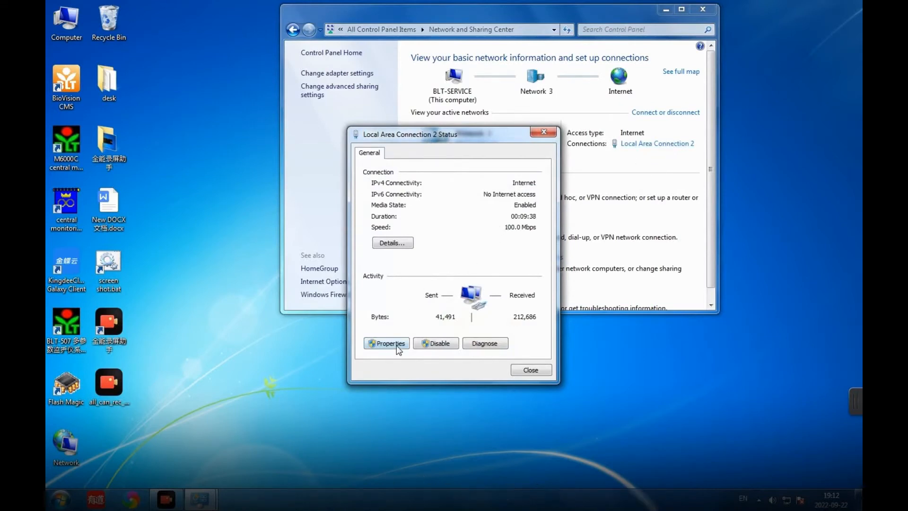
{"action": "left_click", "coordinate": [386, 343]}
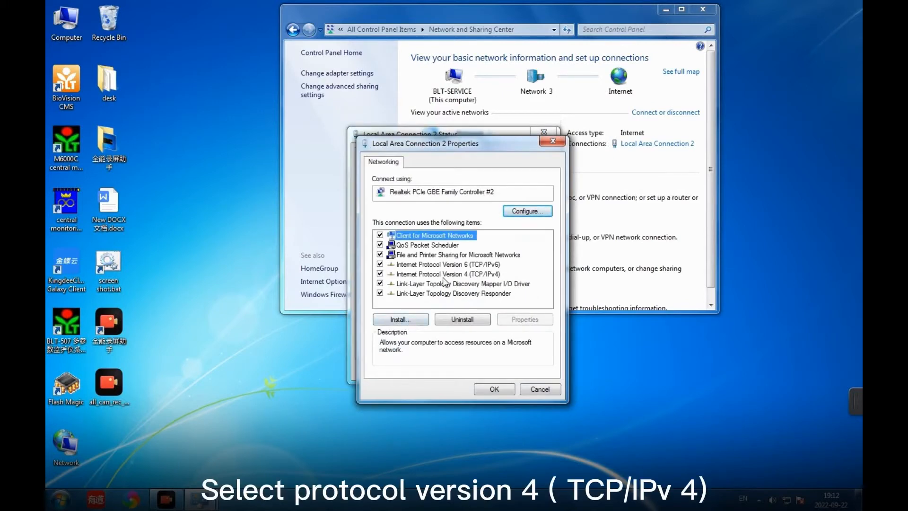
{"action": "double_click", "coordinate": [445, 274]}
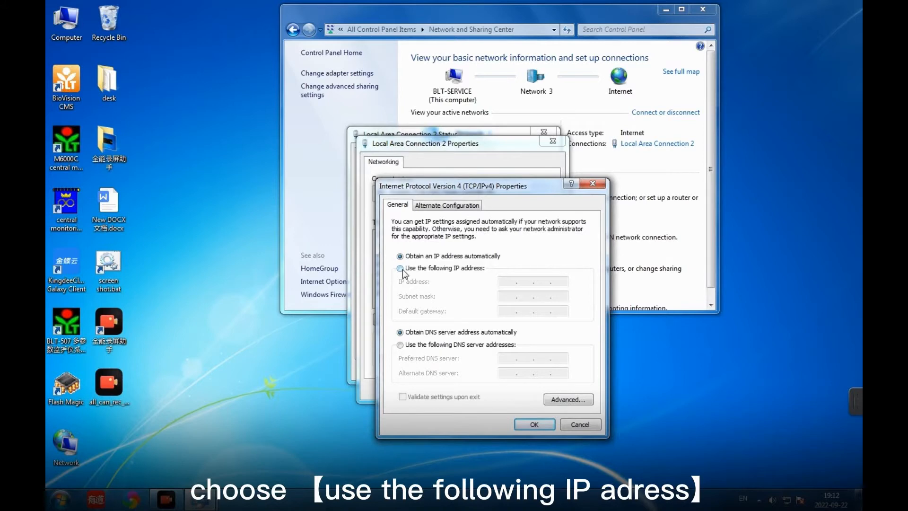
- Enter static IP 192.168.1.222, mask 255.255.255.0 and gateway 192.168.1.1
{"action": "left_click", "coordinate": [400, 268]}
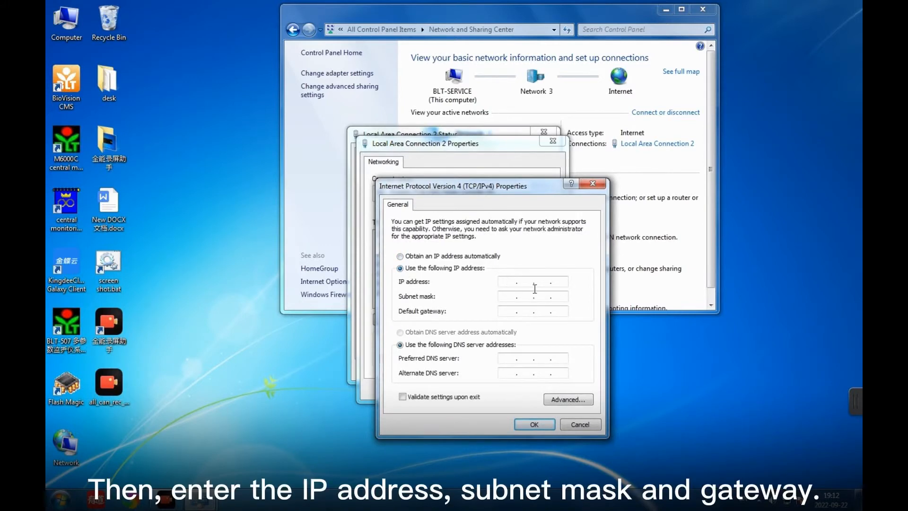
{"action": "type", "text": "14"}
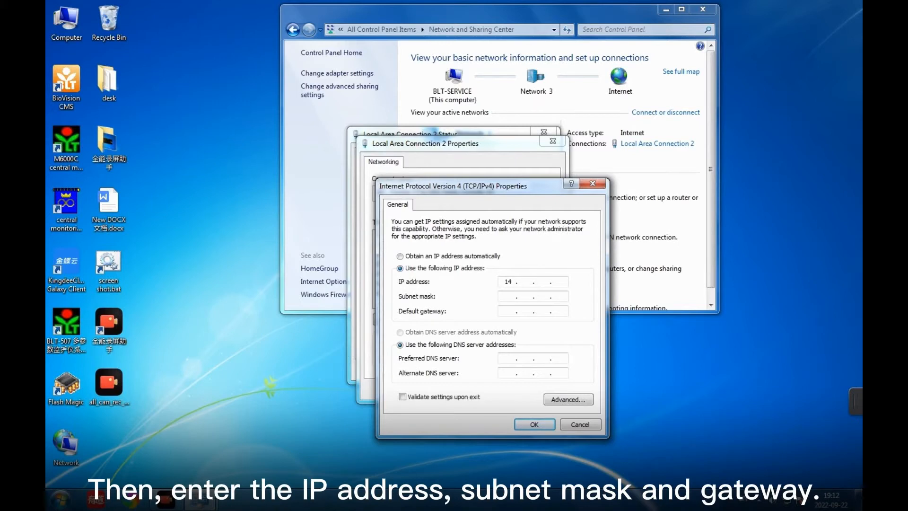
{"action": "type", "text": "192"}
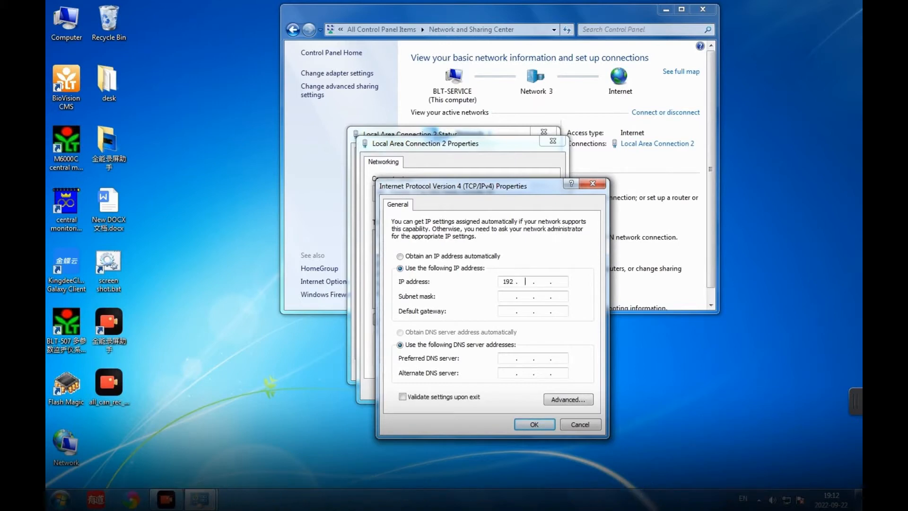
{"action": "type", "text": "168"}
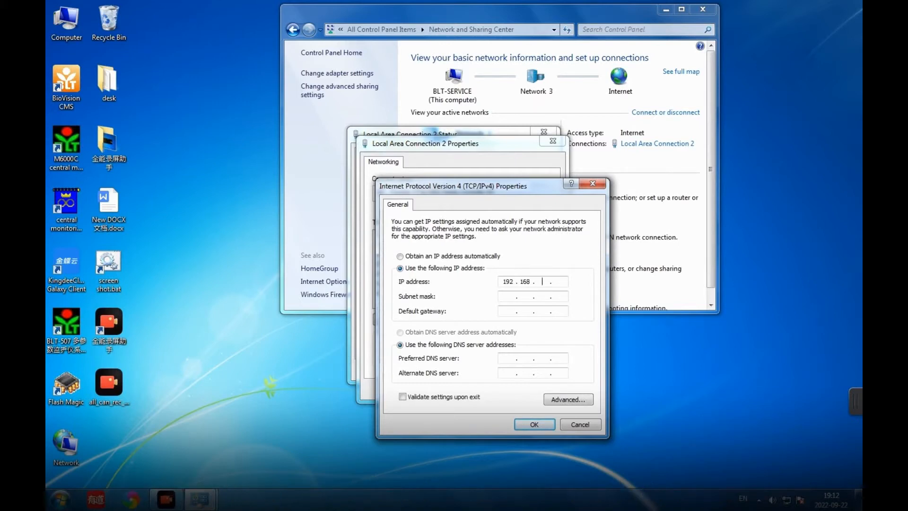
{"action": "type", "text": "1"}
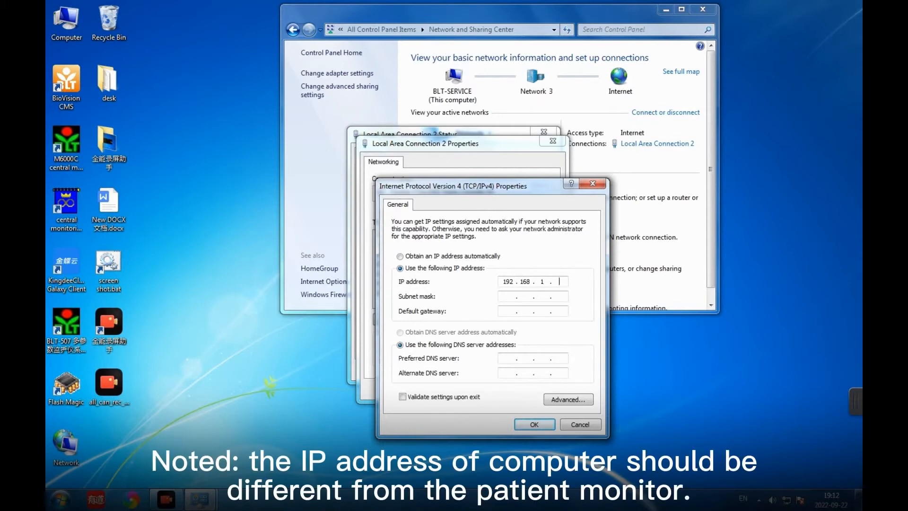
{"action": "type", "text": "222"}
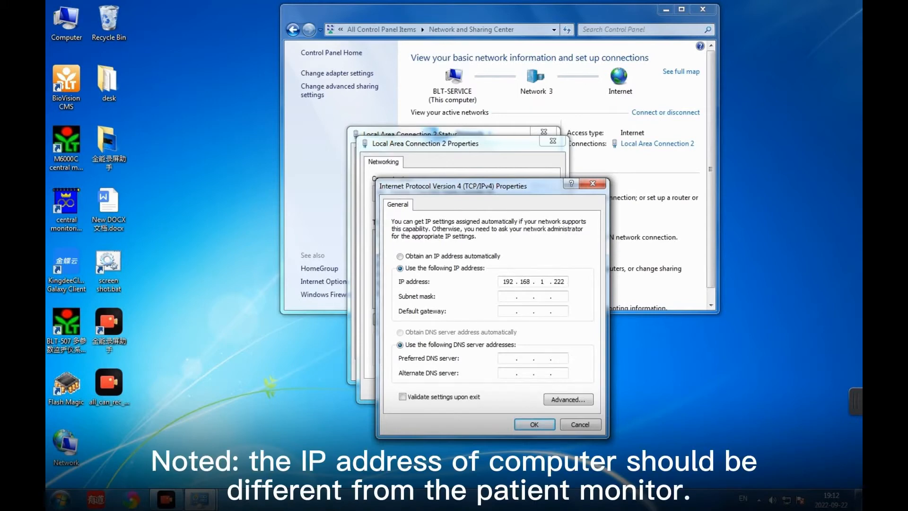
{"action": "type", "text": "255.255.255.0"}
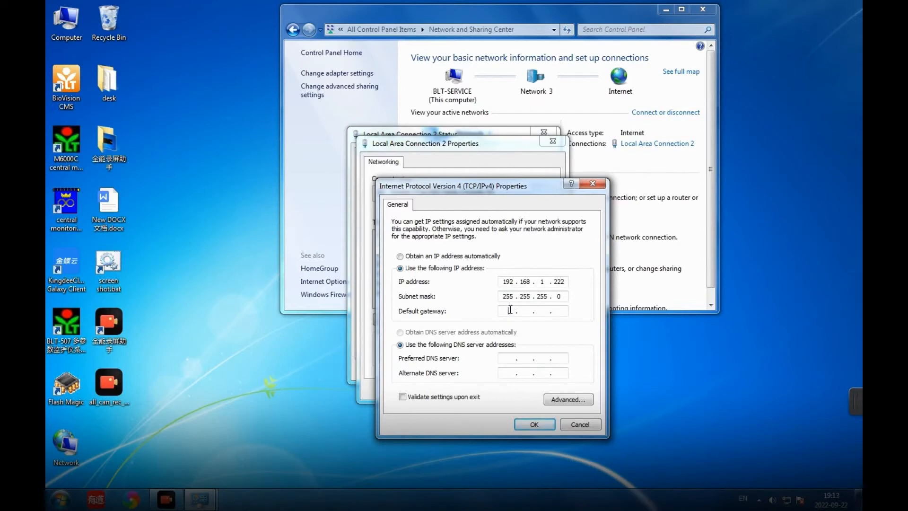
{"action": "type", "text": "1 . . ."}
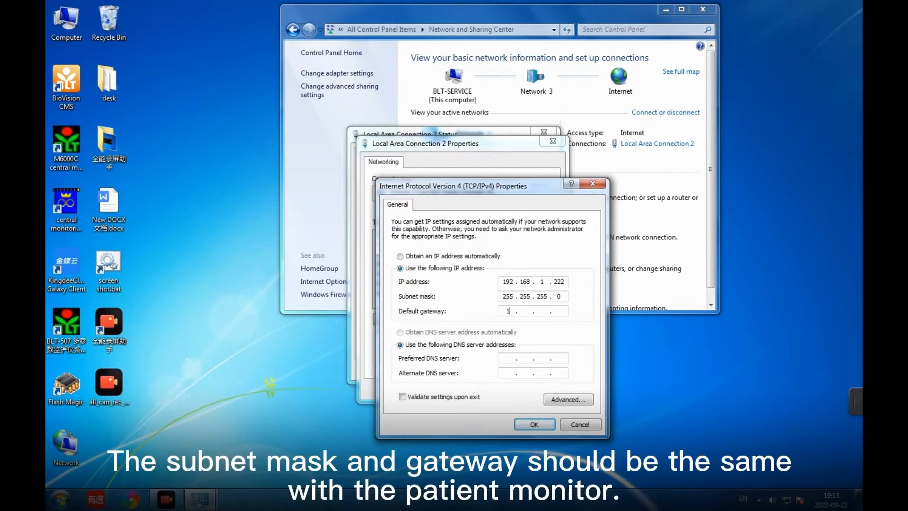
{"action": "type", "text": "92.16"}
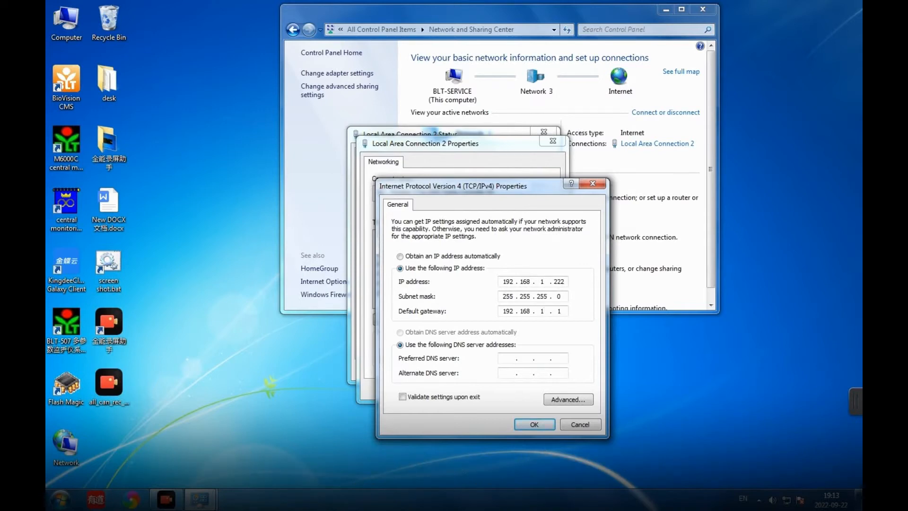
- Save the IPv4 settings and close the properties and status windows
{"action": "left_click", "coordinate": [533, 424]}
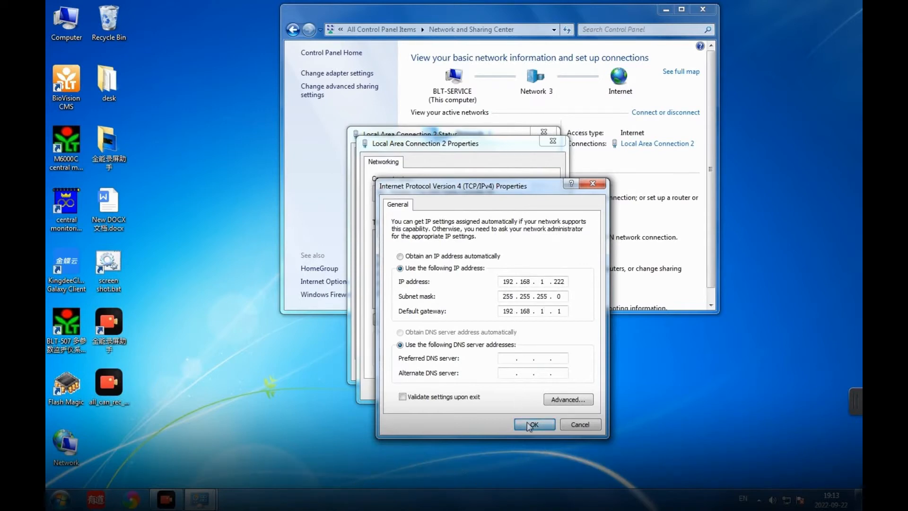
{"action": "left_click", "coordinate": [533, 424]}
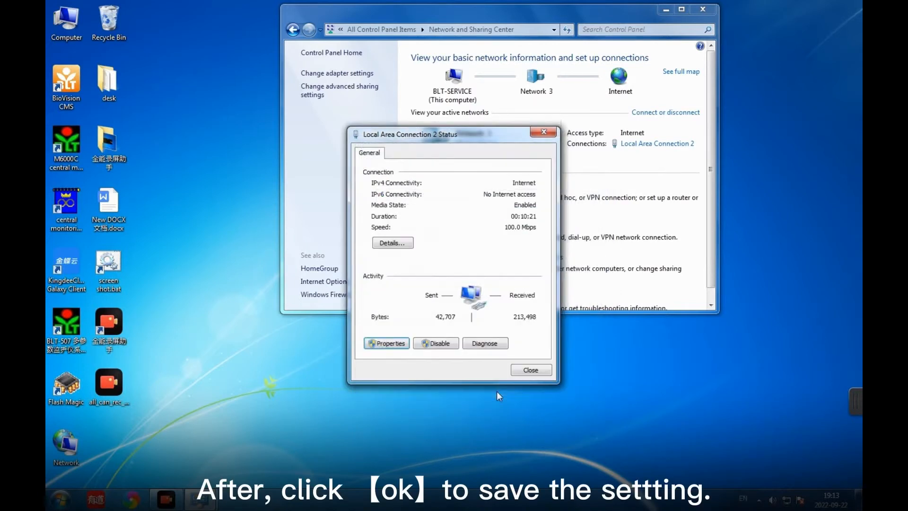
{"action": "left_click", "coordinate": [529, 368]}
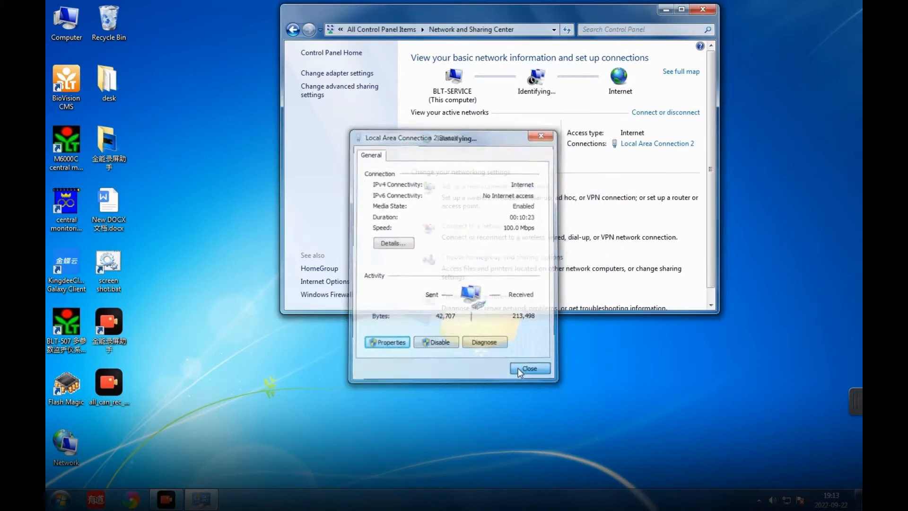
{"action": "left_click", "coordinate": [528, 368]}
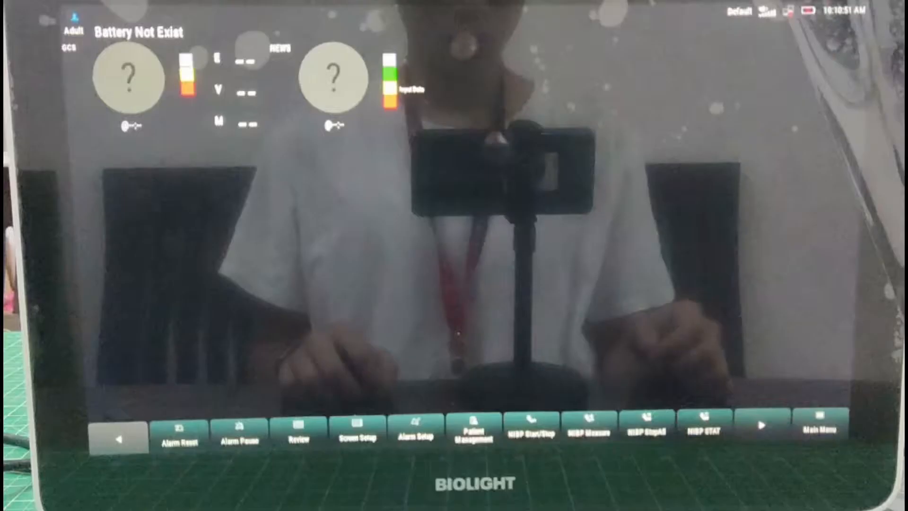
- Open Main Menu > Maintenance on the monitor and enter the password
{"action": "left_click", "coordinate": [822, 431]}
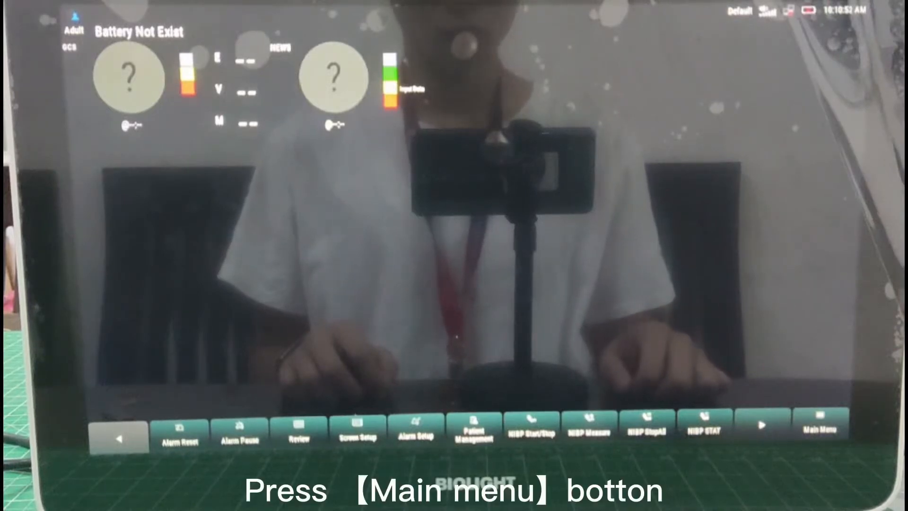
{"action": "left_click", "coordinate": [822, 430]}
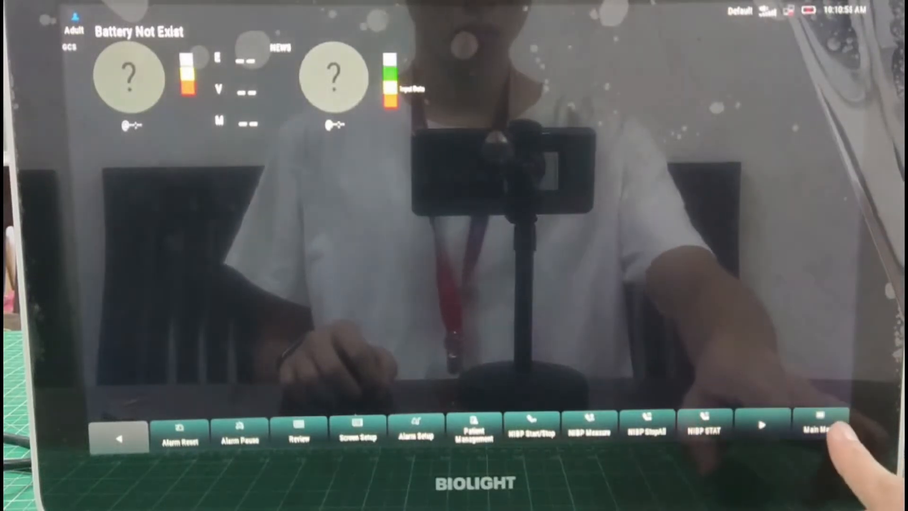
{"action": "left_click", "coordinate": [811, 431]}
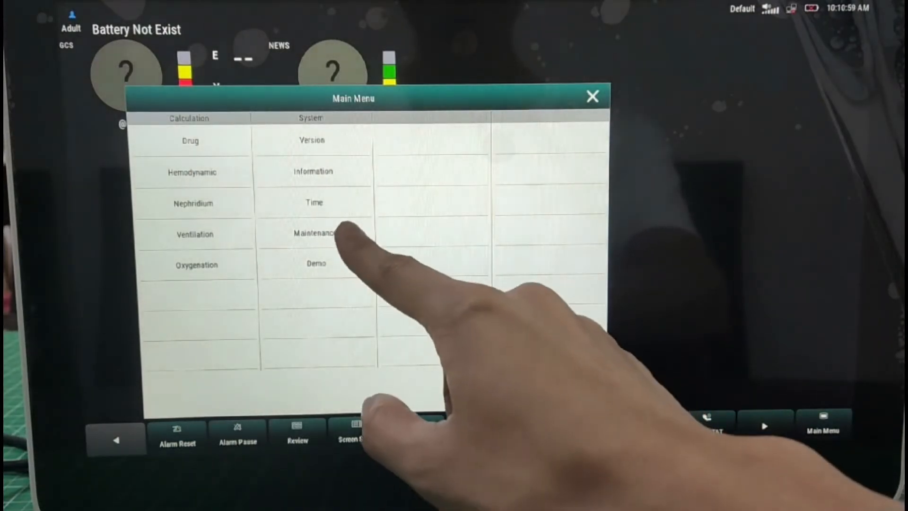
{"action": "left_click", "coordinate": [314, 233]}
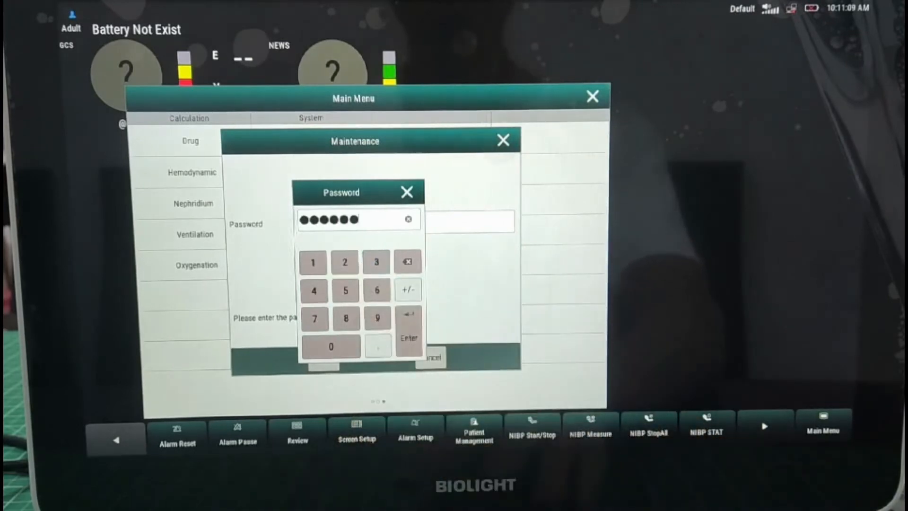
{"action": "left_click", "coordinate": [408, 327]}
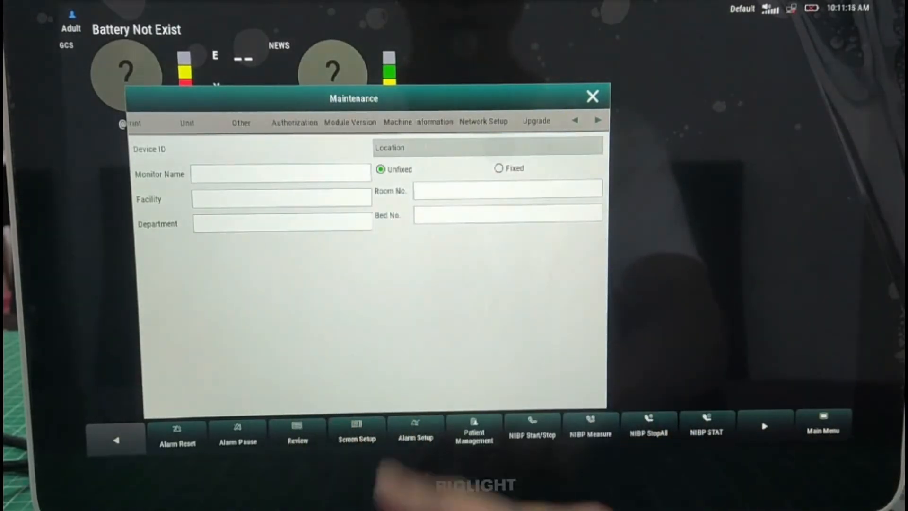
- In Network Setup, set Network Type to LAN and show the LAN address fields
{"action": "left_click", "coordinate": [483, 122]}
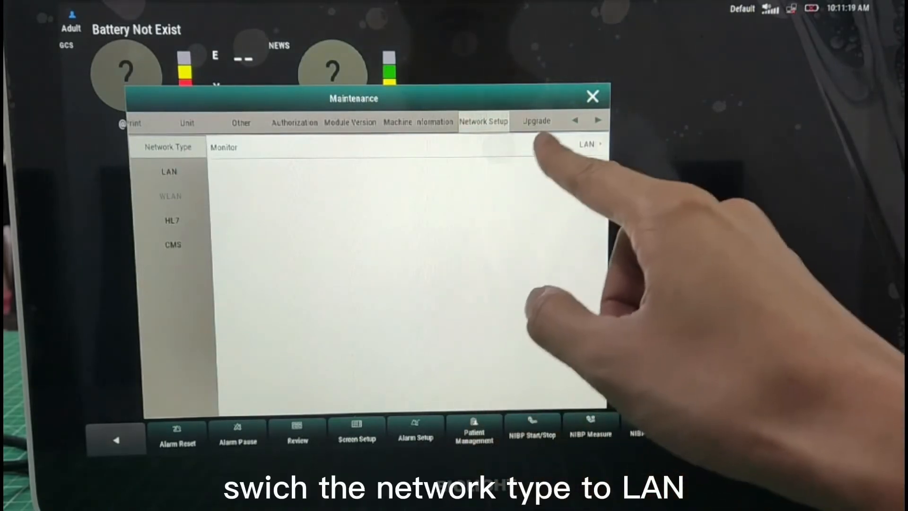
{"action": "left_click", "coordinate": [586, 145]}
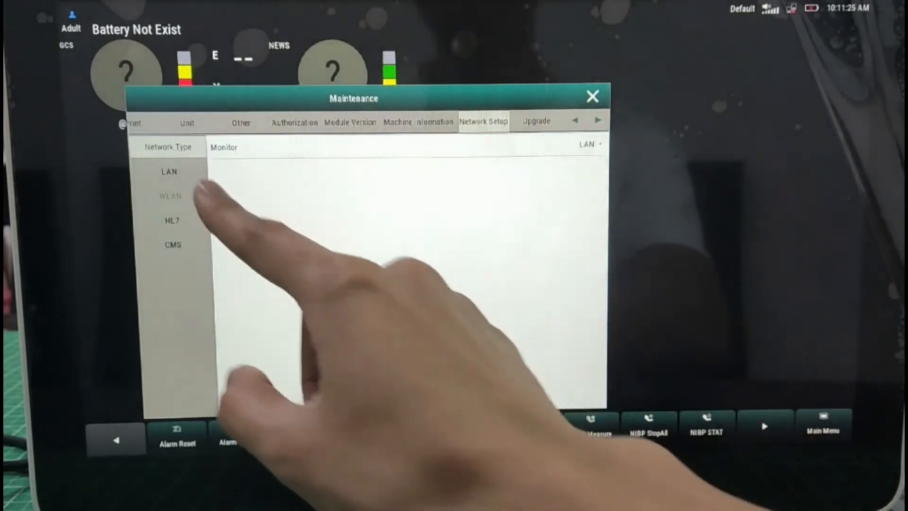
{"action": "left_click", "coordinate": [169, 171]}
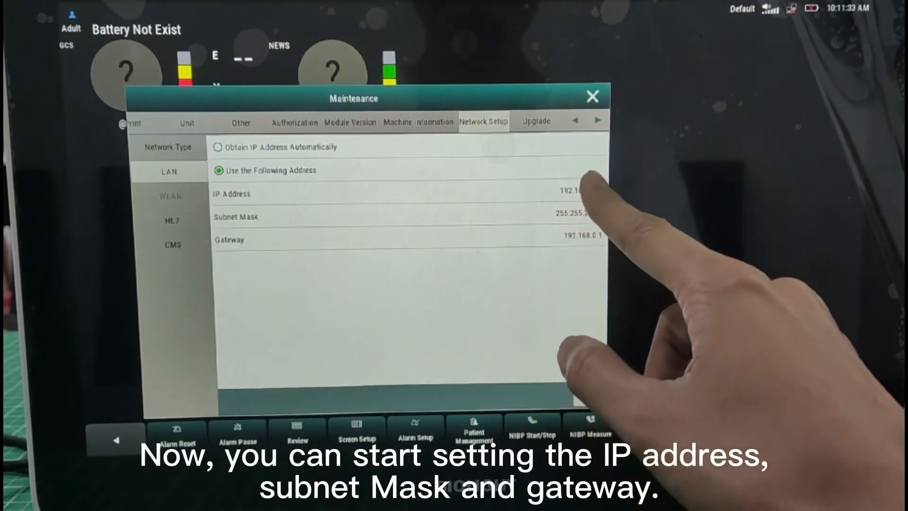
- Enter monitor IP 192.168.1.190 and gateway 192.168.1.1, then apply
{"action": "left_click", "coordinate": [573, 194]}
{"action": "type", "text": "1"}
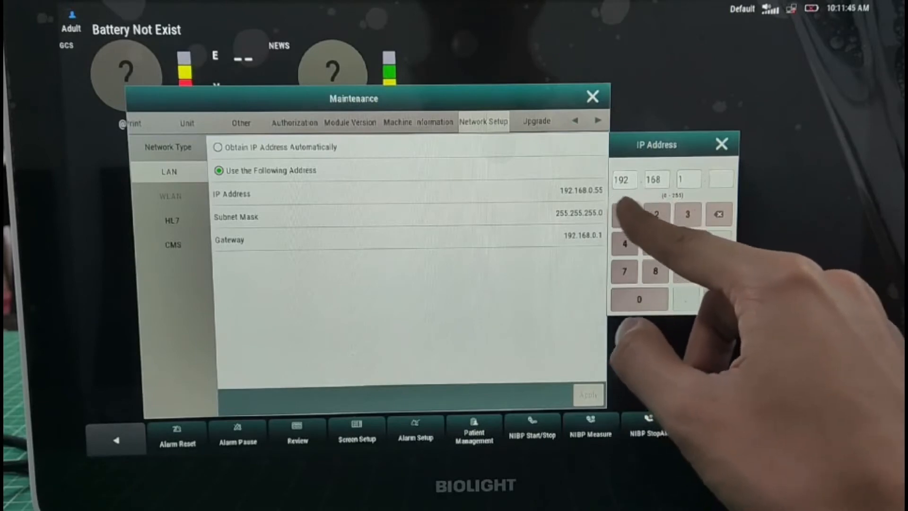
{"action": "left_click", "coordinate": [624, 214]}
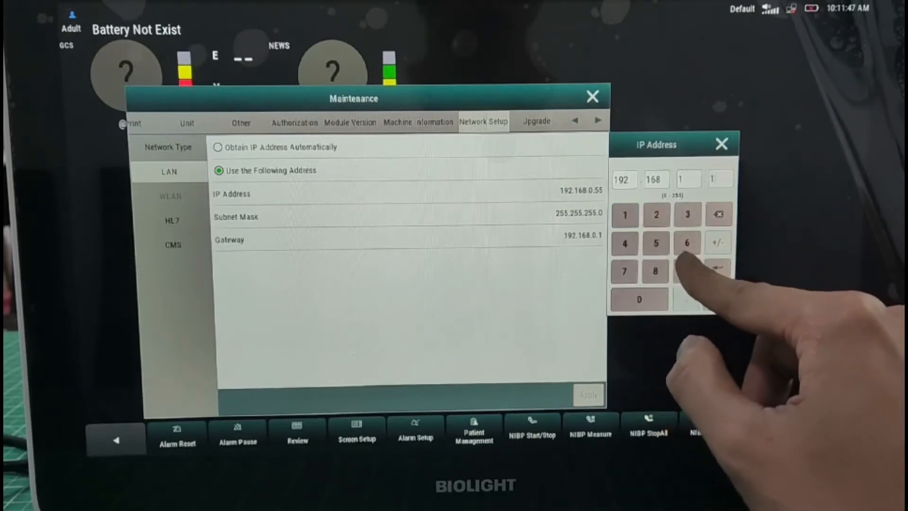
{"action": "left_click", "coordinate": [687, 271]}
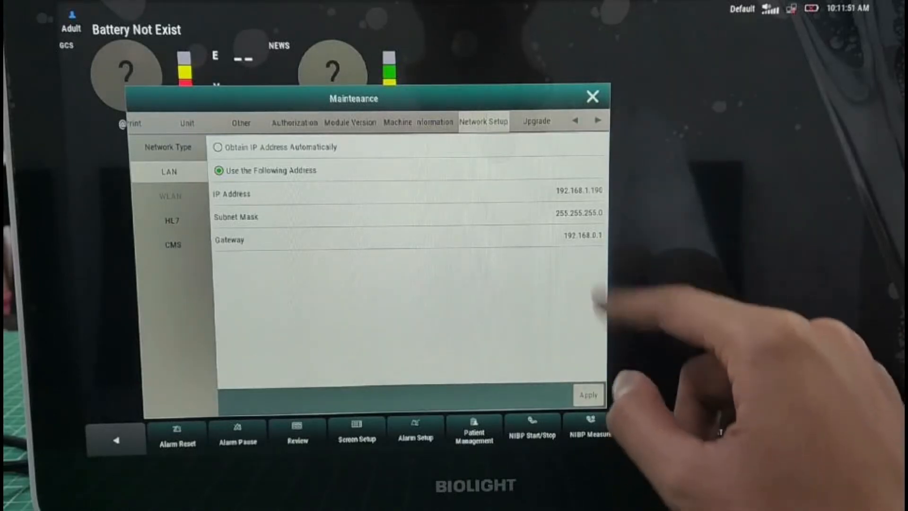
{"action": "left_click", "coordinate": [584, 235]}
{"action": "type", "text": "1"}
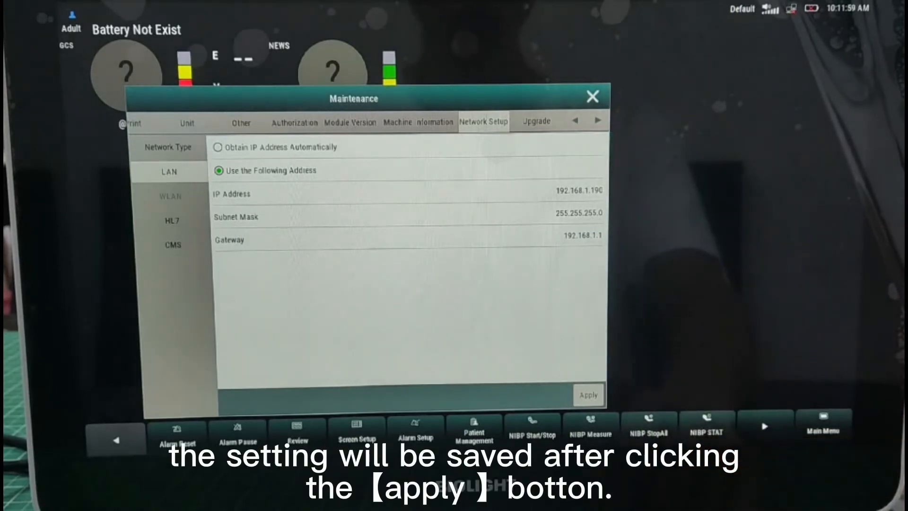
{"action": "left_click", "coordinate": [588, 395]}
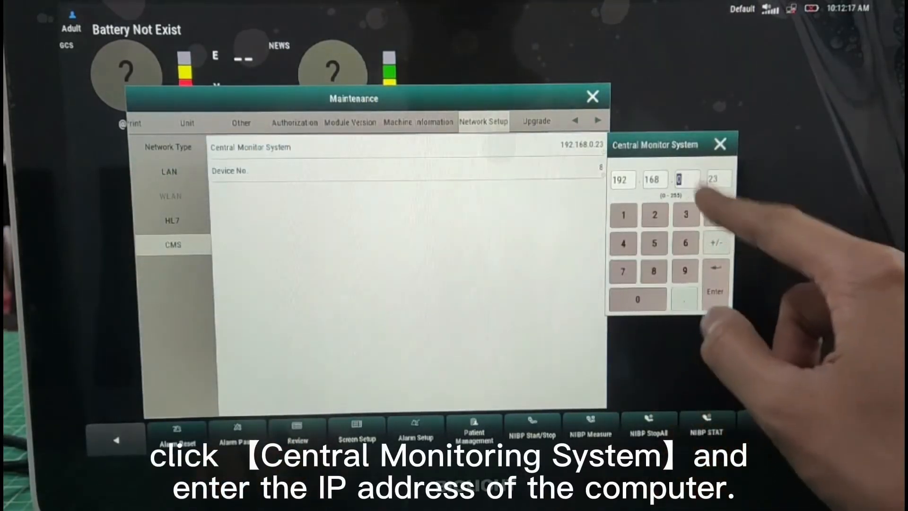
- Enter 192.168.1.222 as the central monitoring system address and confirm
{"action": "left_click", "coordinate": [716, 215]}
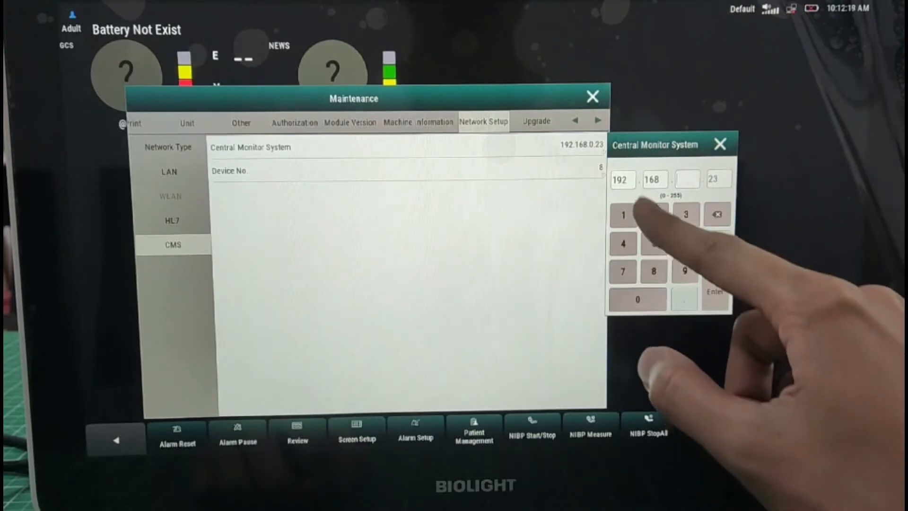
{"action": "left_click", "coordinate": [623, 214]}
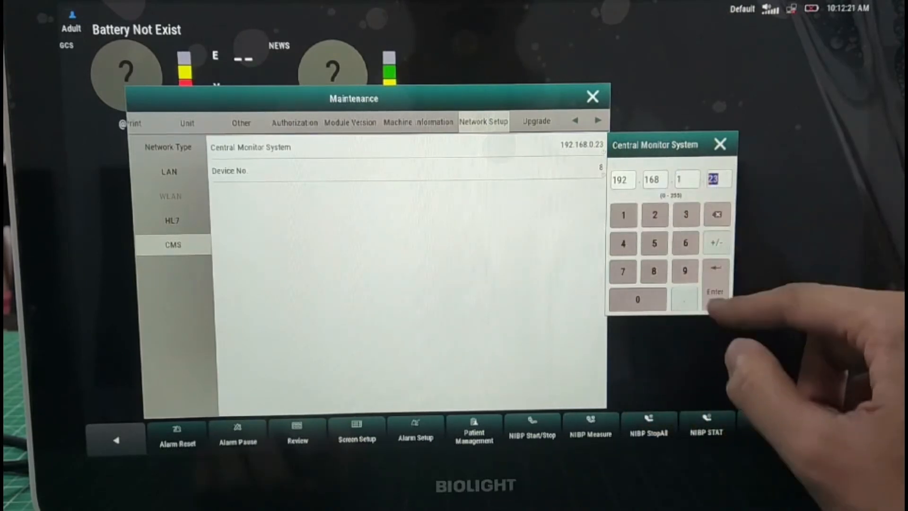
{"action": "left_click", "coordinate": [717, 214]}
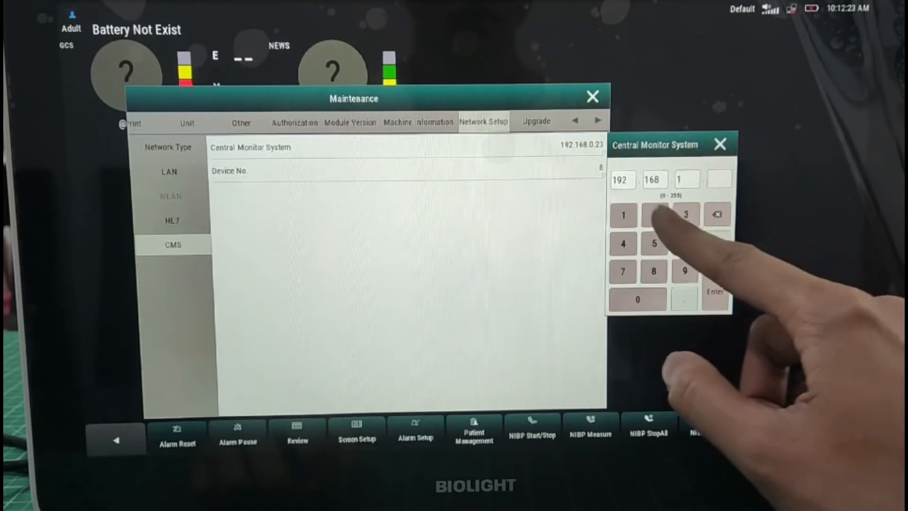
{"action": "left_click", "coordinate": [654, 214]}
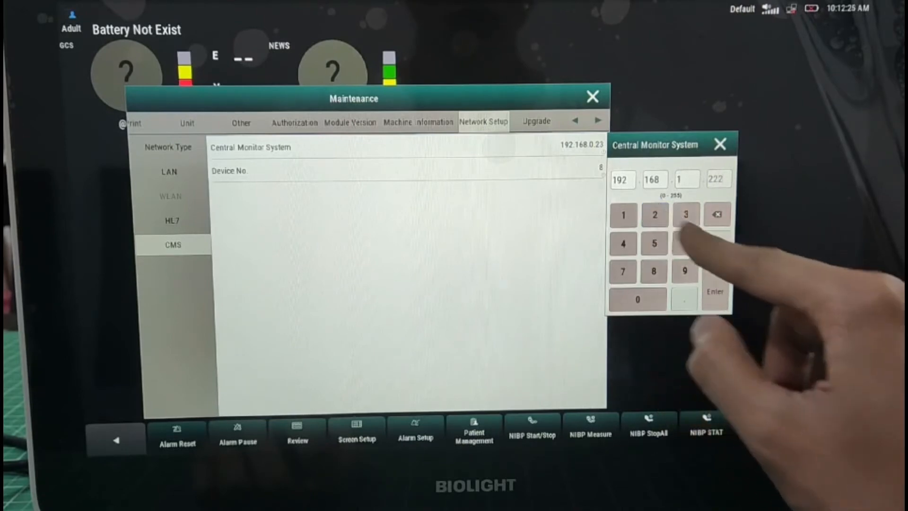
{"action": "left_click", "coordinate": [714, 291]}
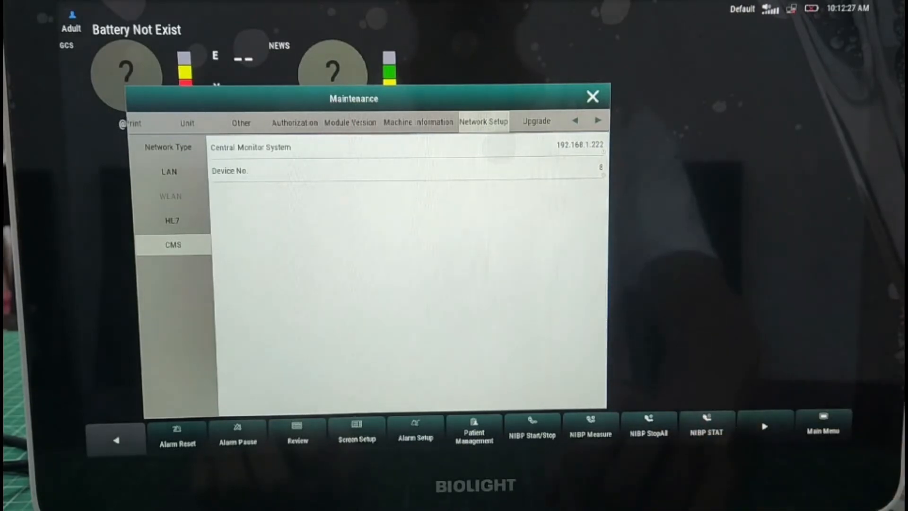
- Begin entering the monitor's device number
{"action": "left_click", "coordinate": [405, 171]}
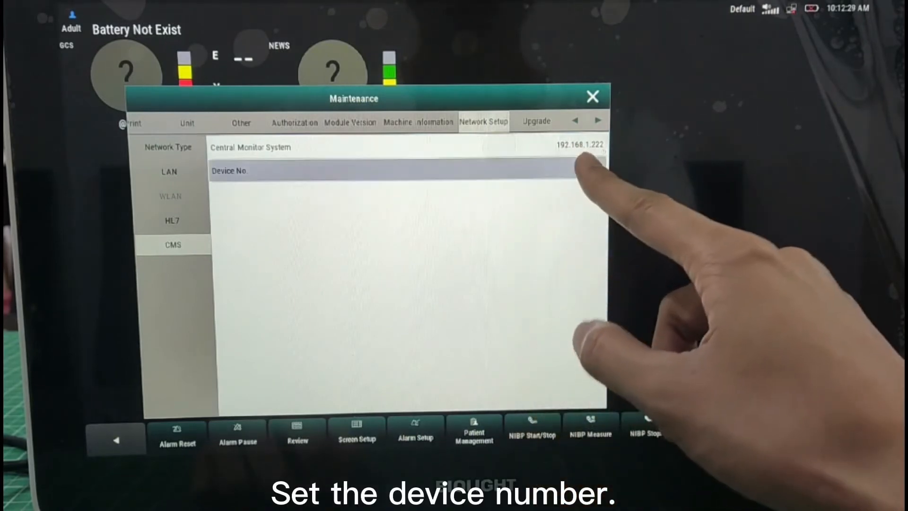
{"action": "left_click", "coordinate": [405, 170]}
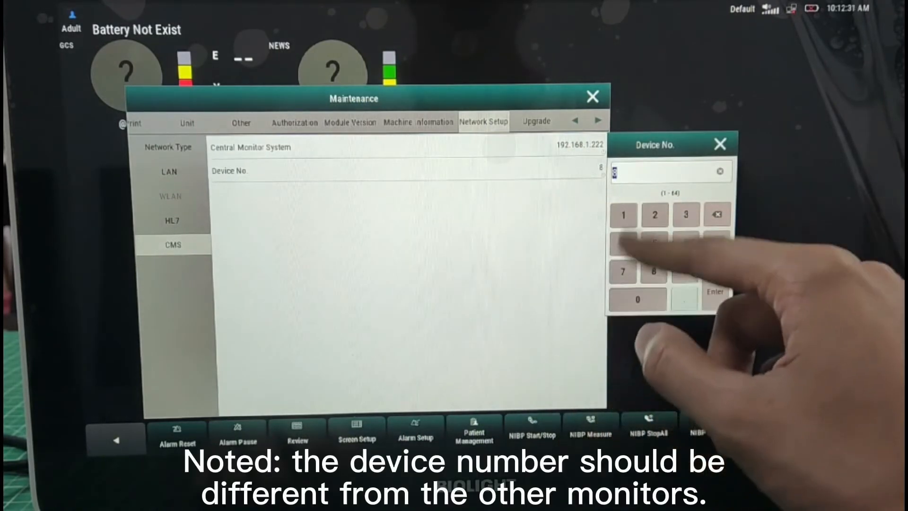
{"action": "left_click", "coordinate": [624, 214]}
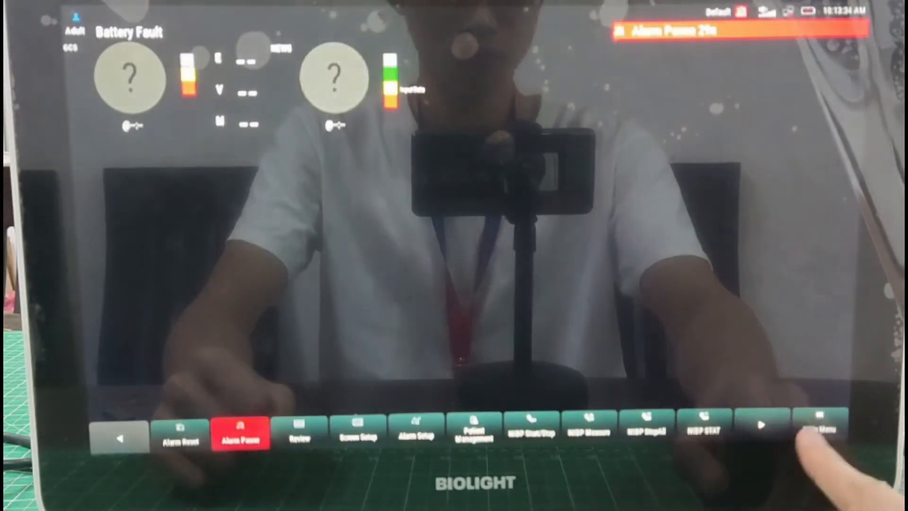
- Return to Main Menu's Network Setup to recheck LAN IP 192.168.1.190 and CMS settings
{"action": "left_click", "coordinate": [820, 431]}
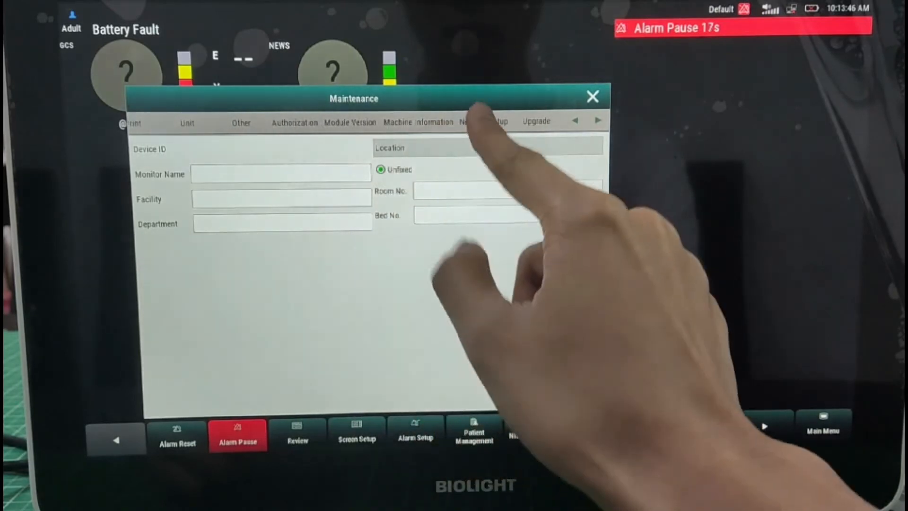
{"action": "left_click", "coordinate": [482, 121]}
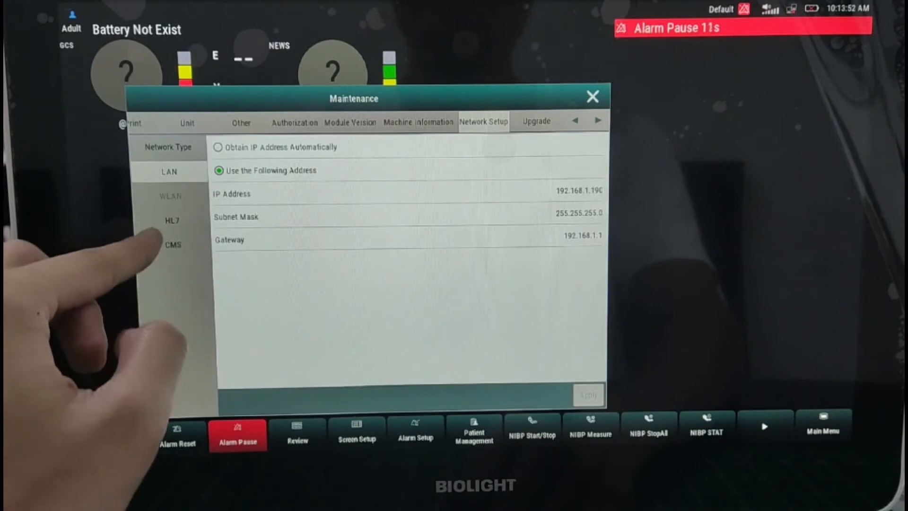
{"action": "left_click", "coordinate": [173, 244]}
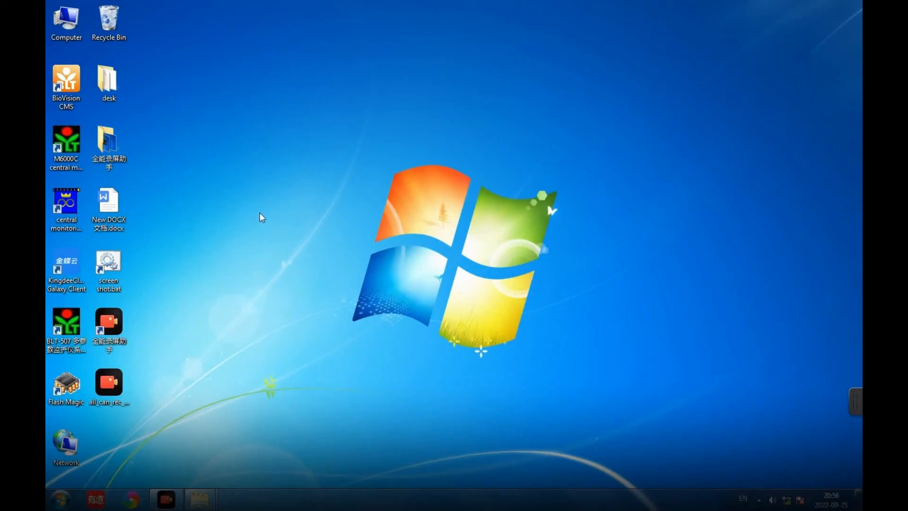
- Launch BioVision CMS from its desktop shortcut and acknowledge the Alarm Box Disconnected warning with OK
{"action": "right_click", "coordinate": [65, 81]}
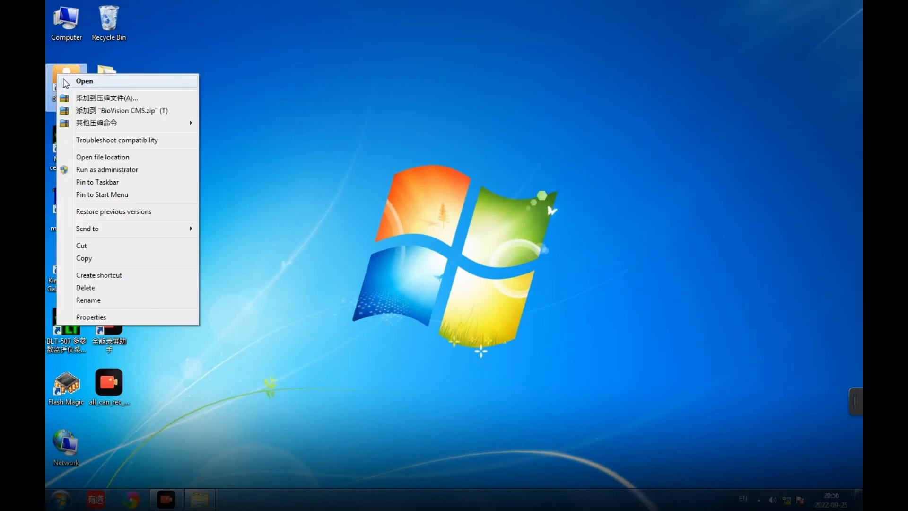
{"action": "left_click", "coordinate": [84, 80]}
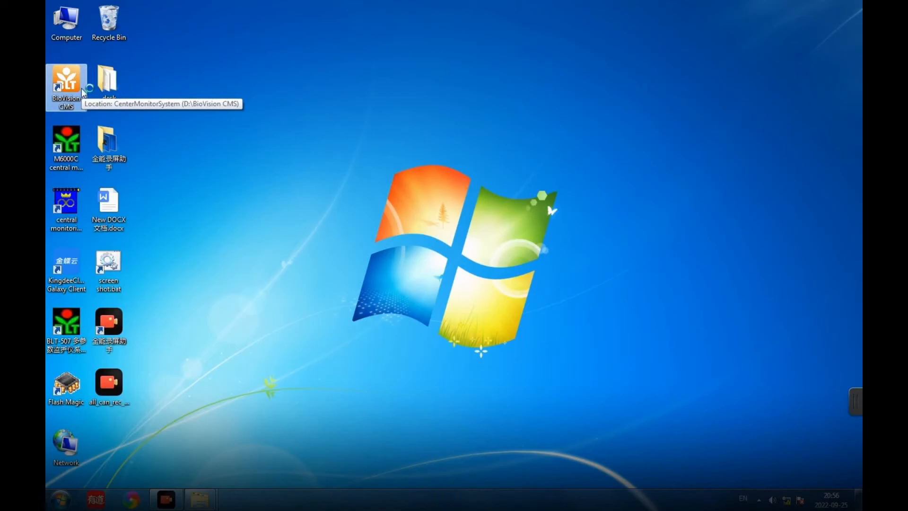
{"action": "double_click", "coordinate": [65, 81]}
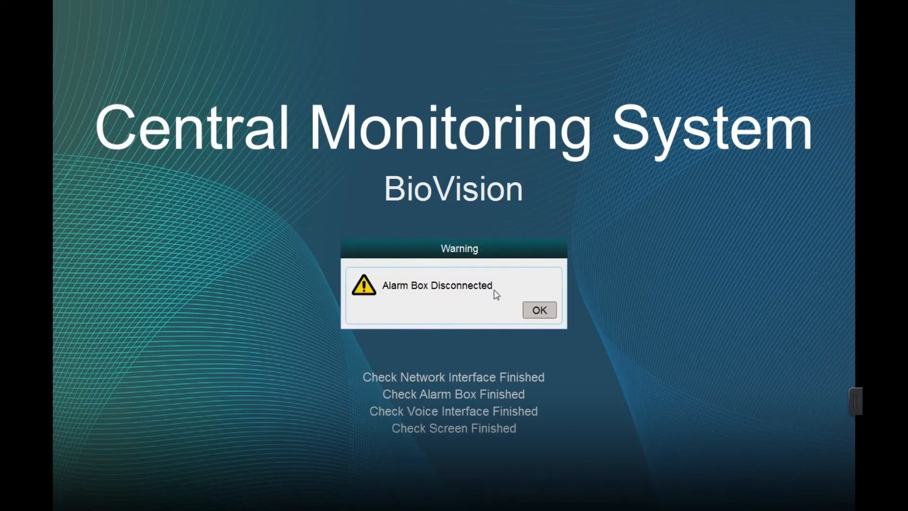
{"action": "left_click", "coordinate": [538, 310]}
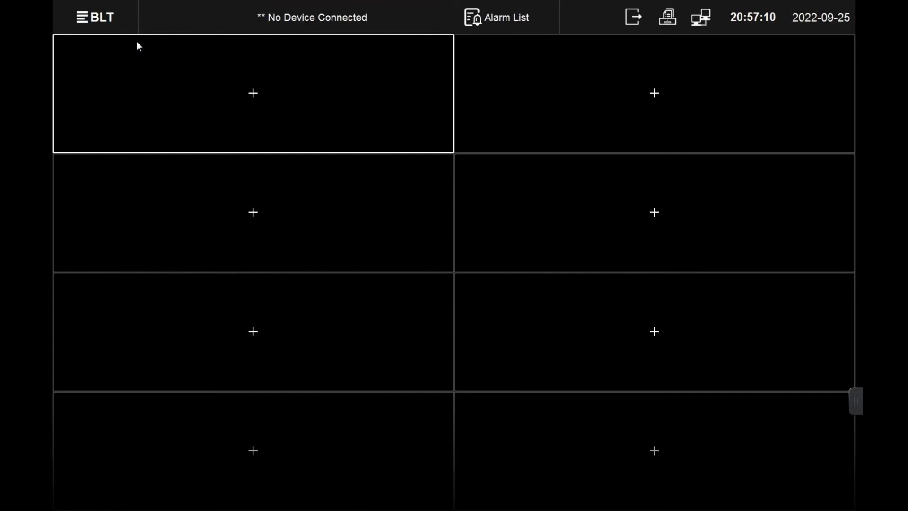
- In System Settings > Device Manager, confirm the password, add device 1 to bed one, and close
{"action": "left_click", "coordinate": [95, 17]}
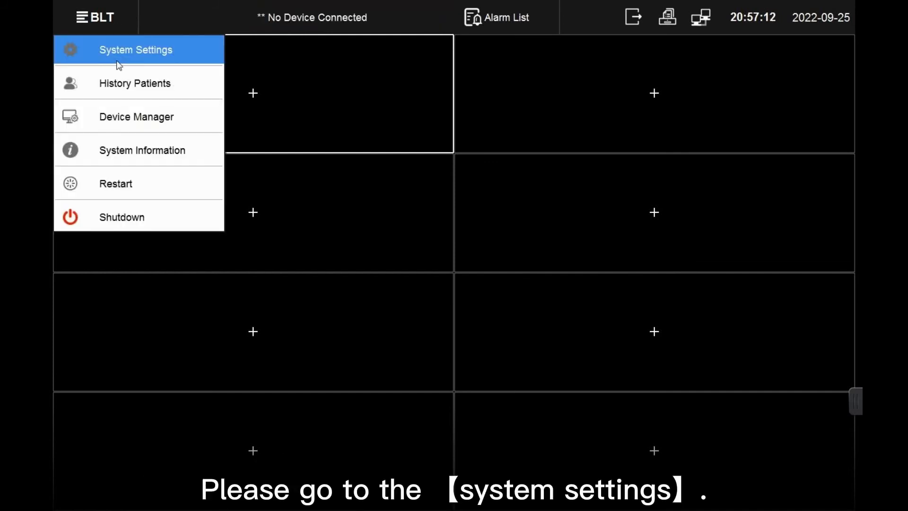
{"action": "left_click", "coordinate": [136, 49]}
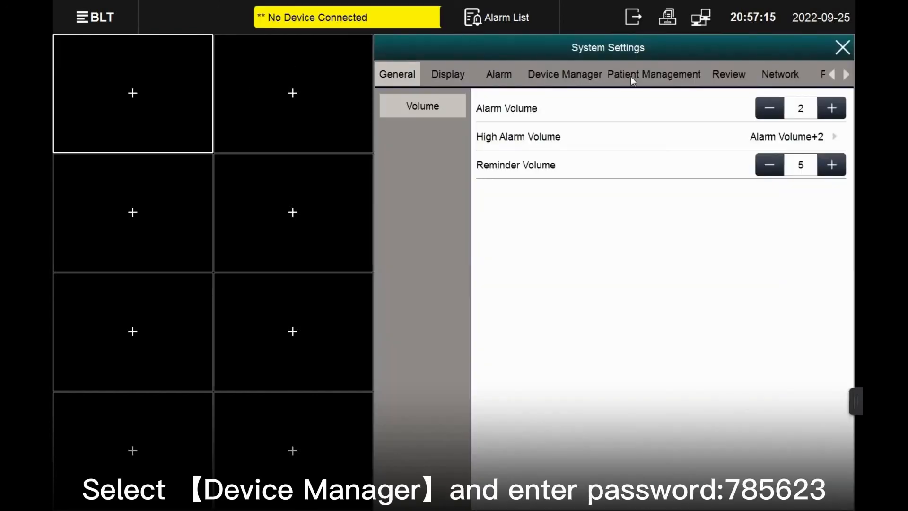
{"action": "left_click", "coordinate": [562, 74]}
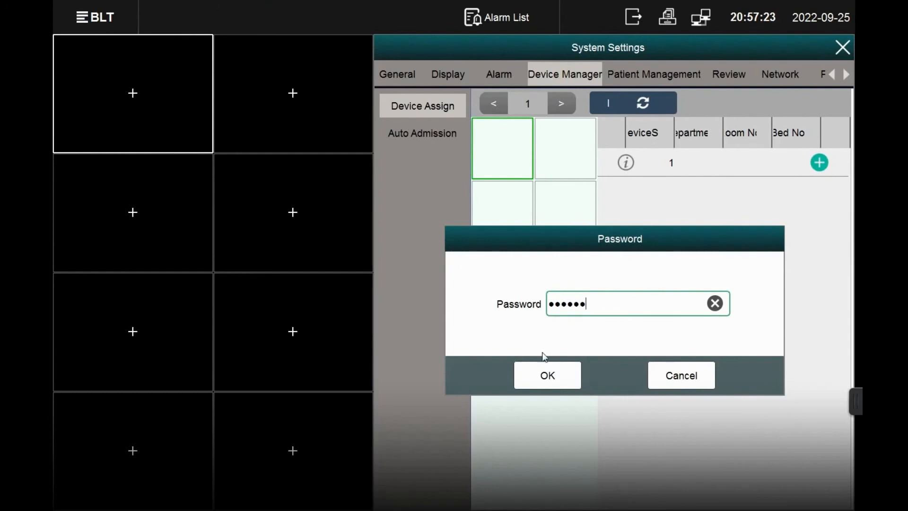
{"action": "left_click", "coordinate": [547, 375]}
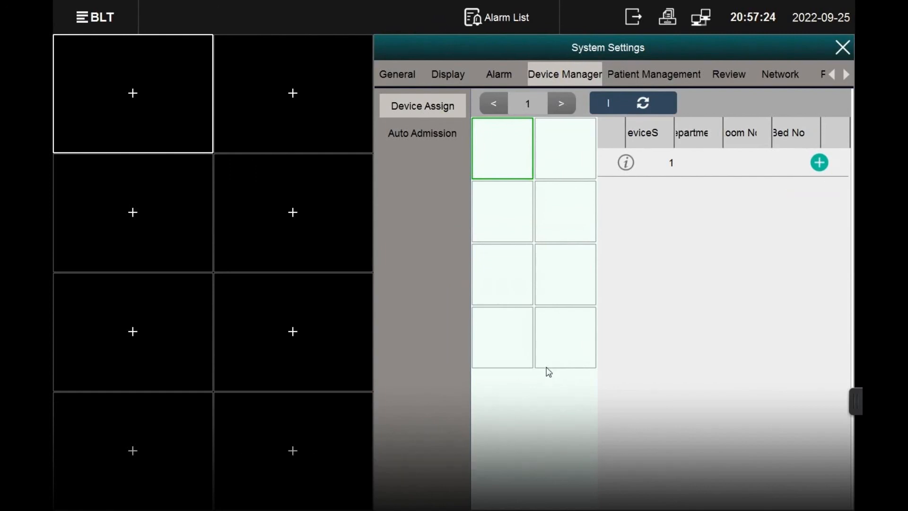
{"action": "mouse_move", "coordinate": [766, 214]}
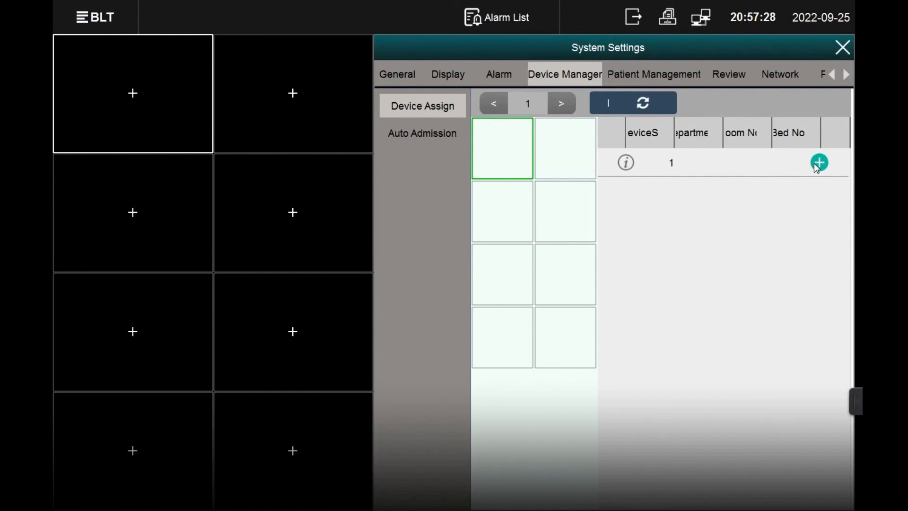
{"action": "left_click", "coordinate": [817, 162]}
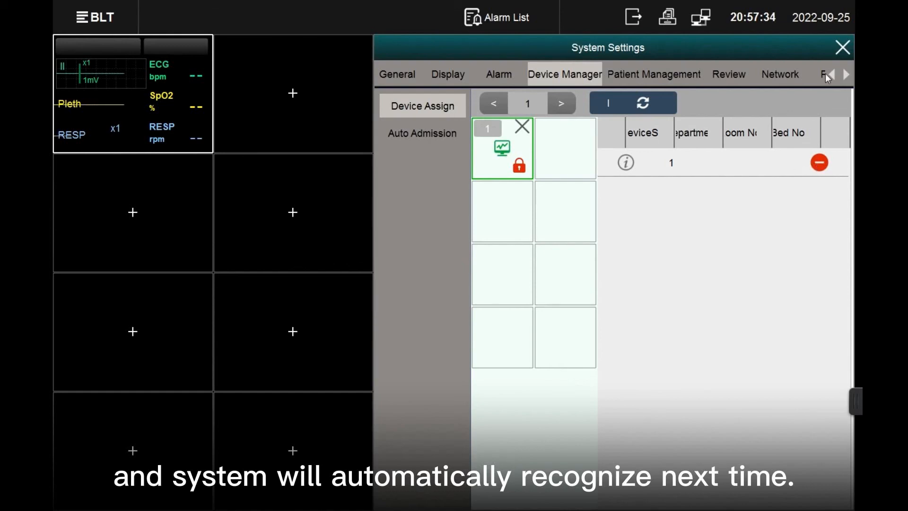
{"action": "left_click", "coordinate": [841, 47]}
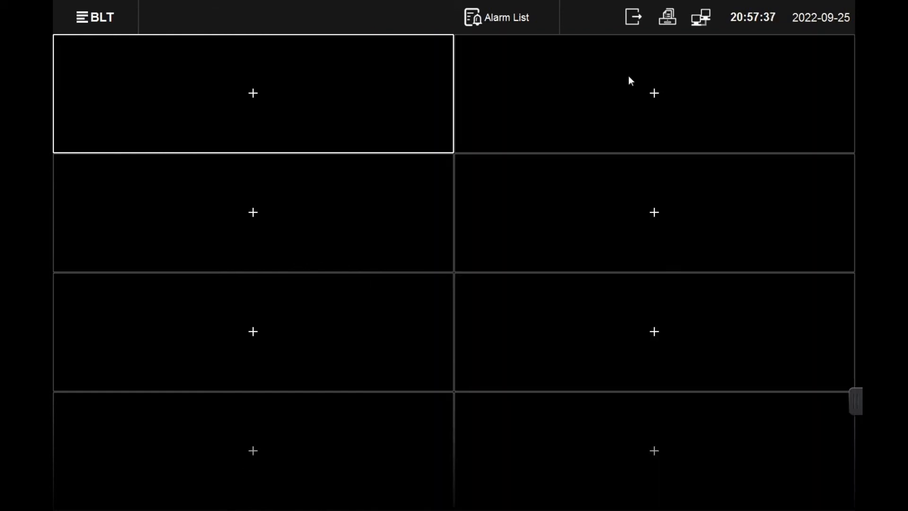
- Open the first bed tile's ViewBed panel showing device 1's ECG, SpO2, RESP and NIBP
{"action": "left_click", "coordinate": [252, 93]}
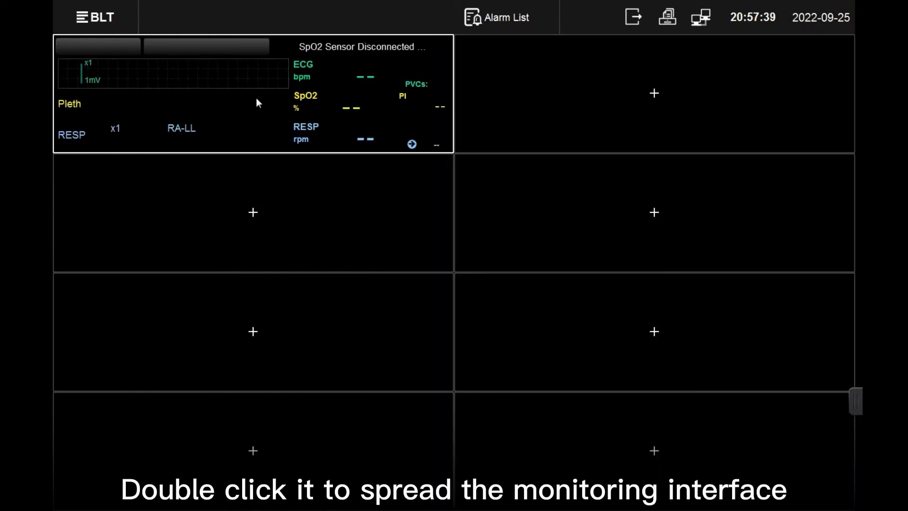
{"action": "double_click", "coordinate": [252, 93]}
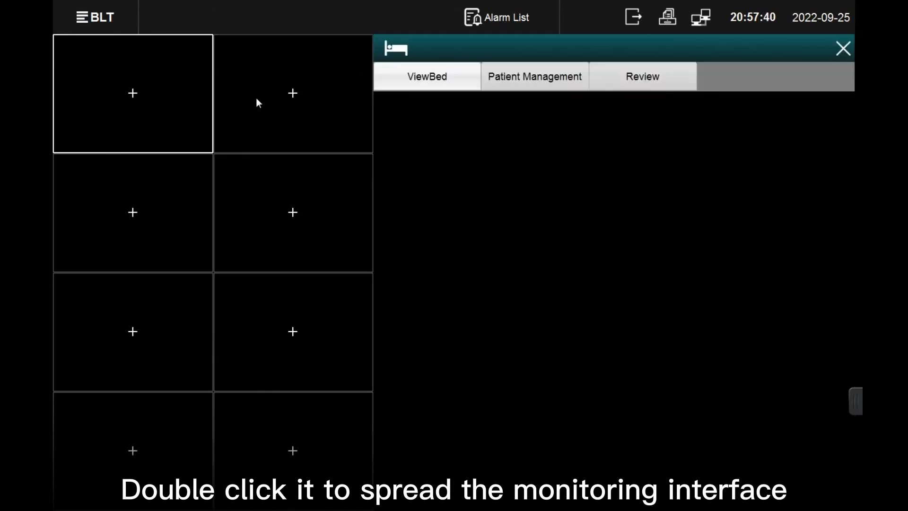
{"action": "double_click", "coordinate": [132, 94]}
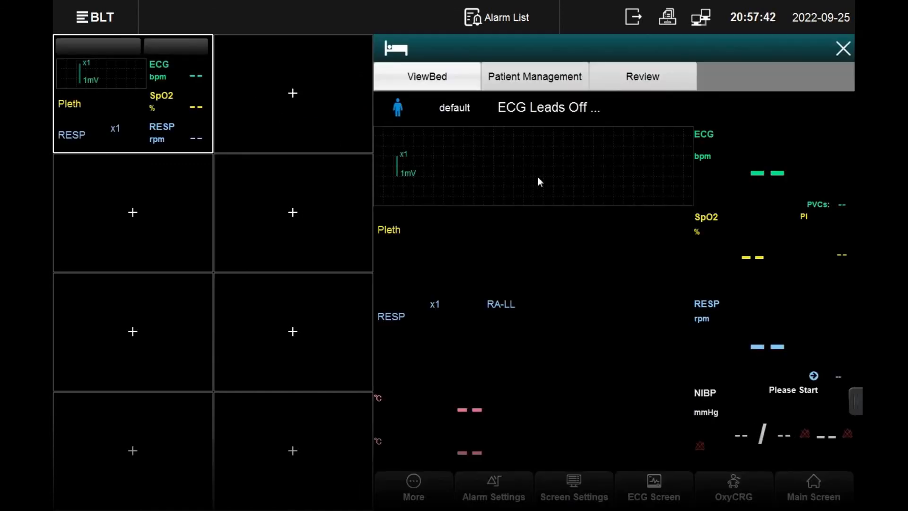